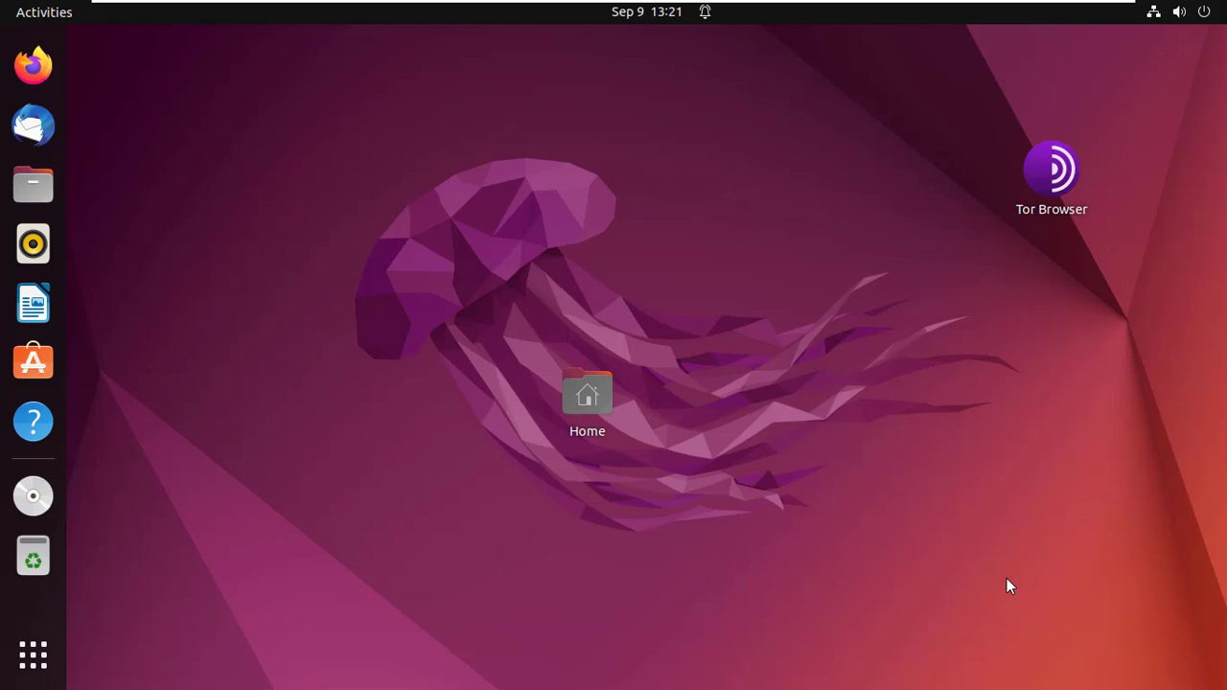
pyautogui.moveTo(215, 574)
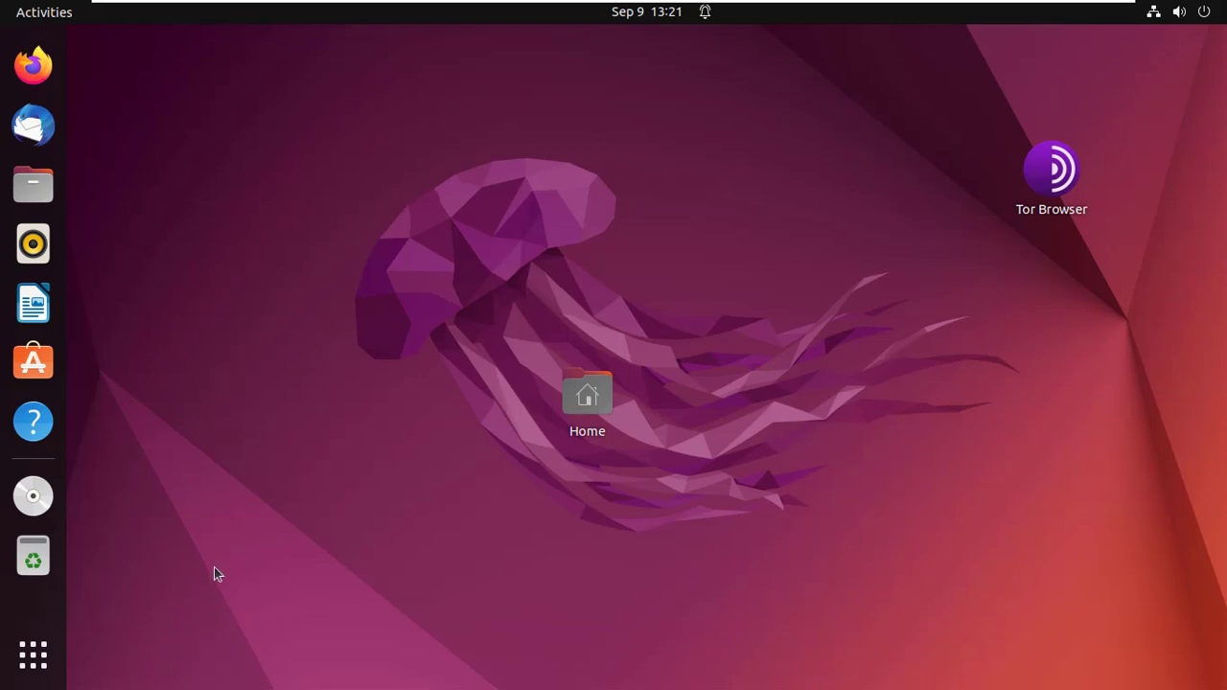
# Launch Terminal from the GNOME Show Applications grid.
pyautogui.click(33, 655)
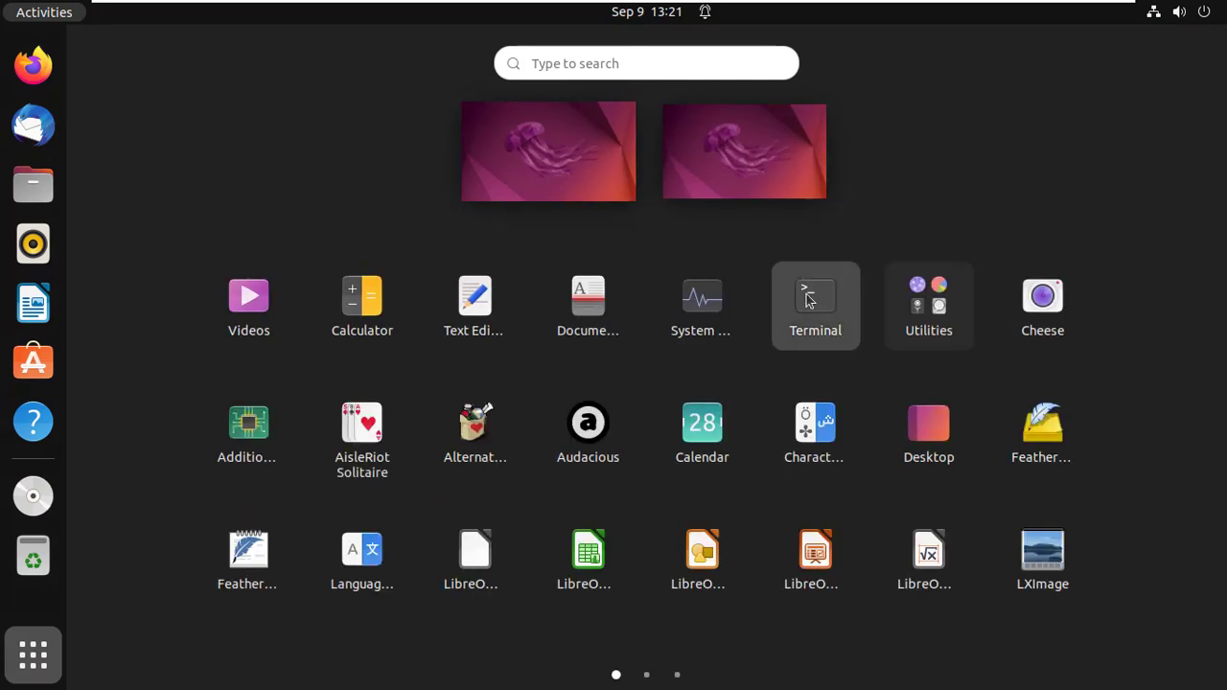
pyautogui.click(815, 295)
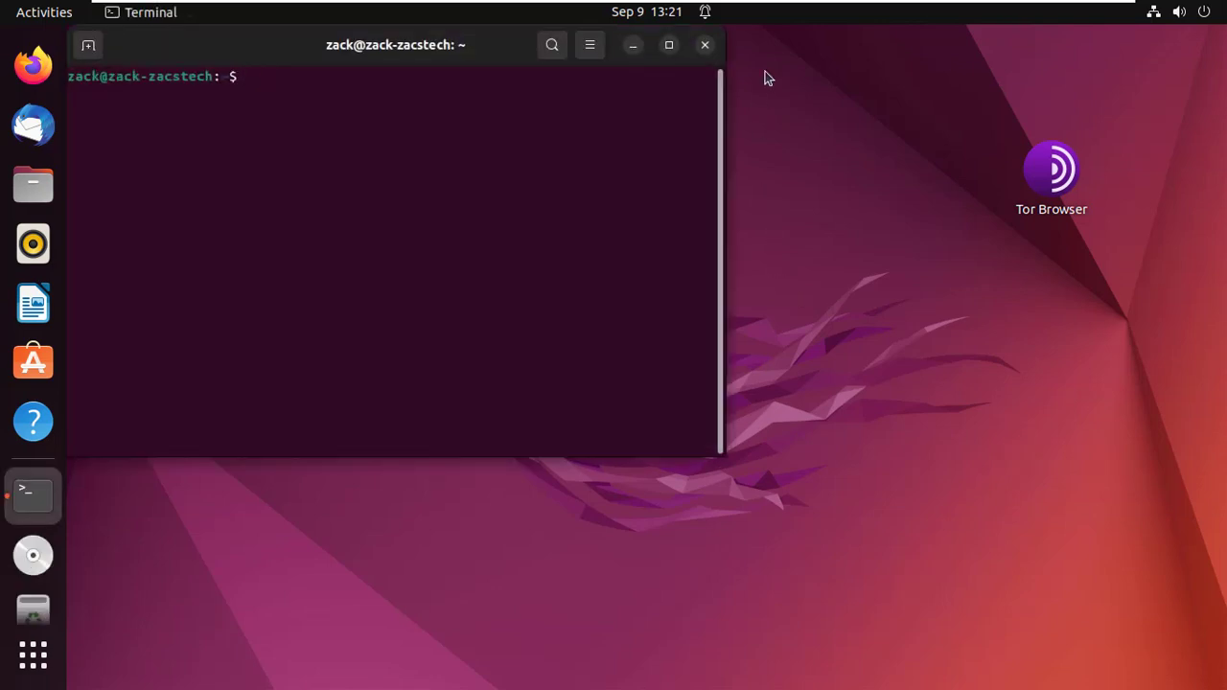
# Maximize the Terminal window and run 'sudo apt update' with the administrator password.
pyautogui.click(668, 46)
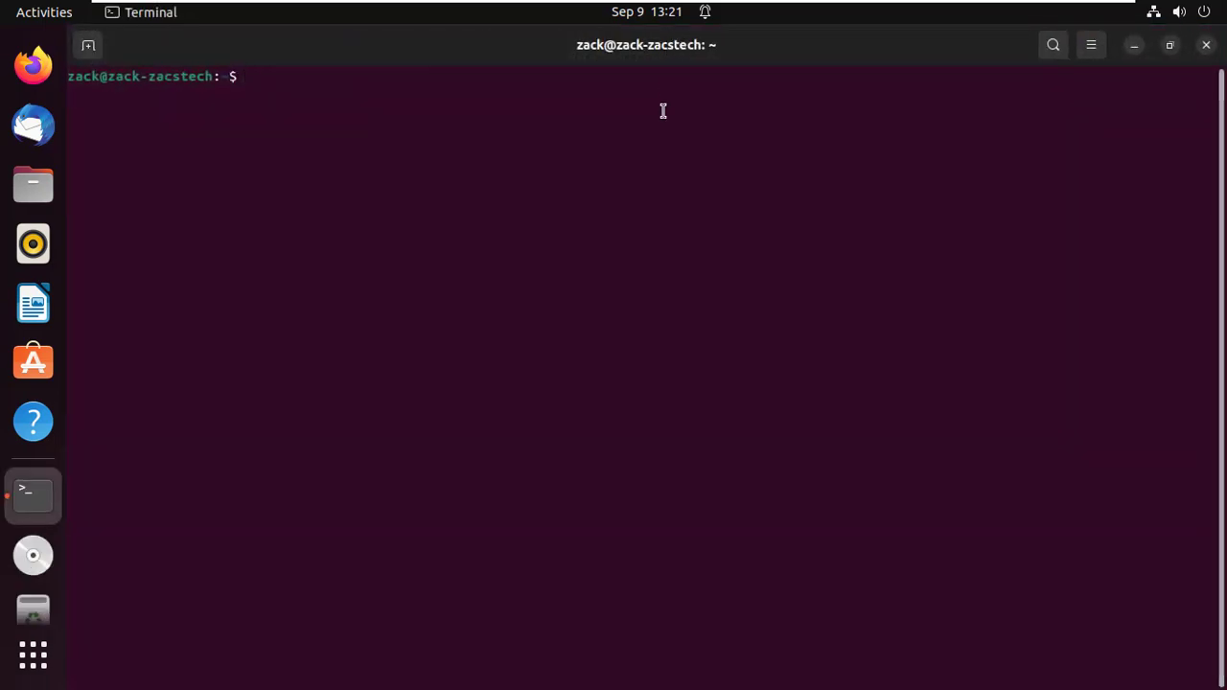
pyautogui.write('s')
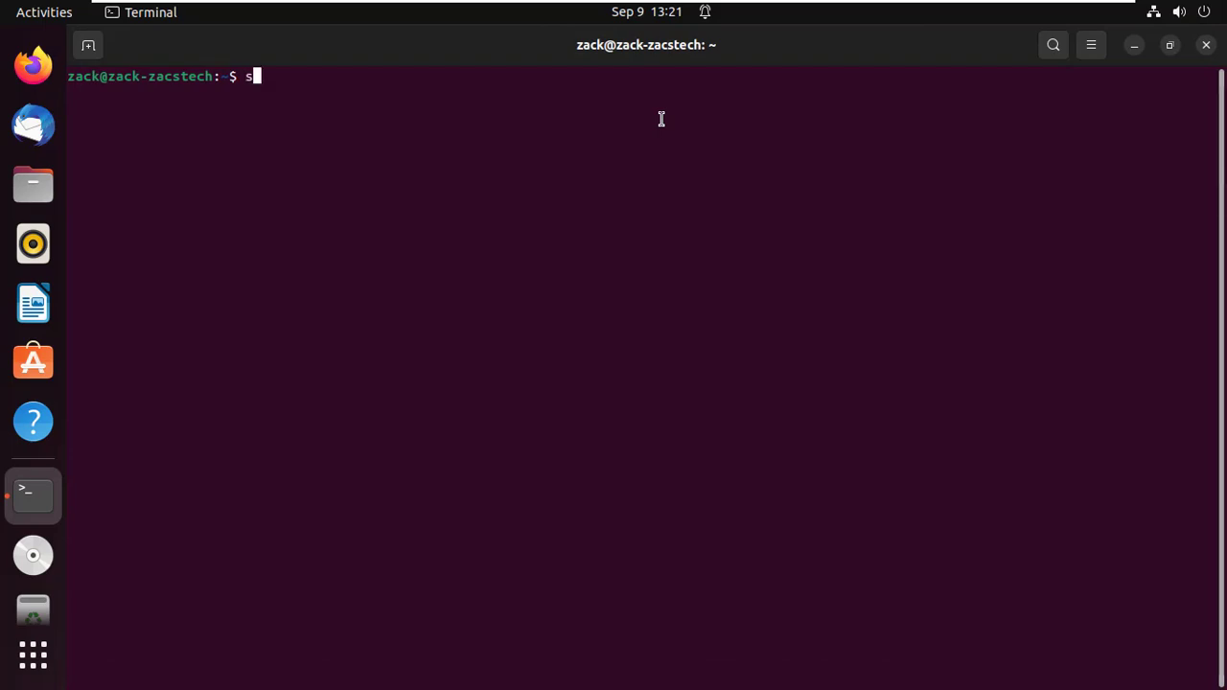
pyautogui.write('udo apt update')
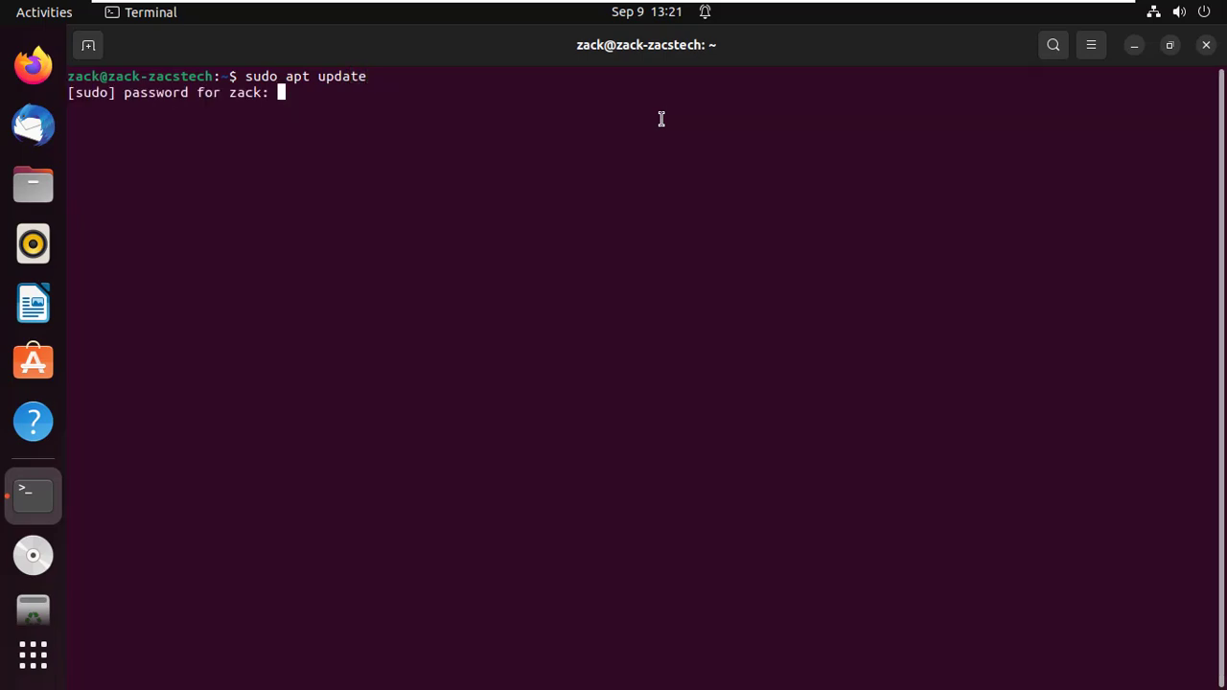
pyautogui.press('Return')
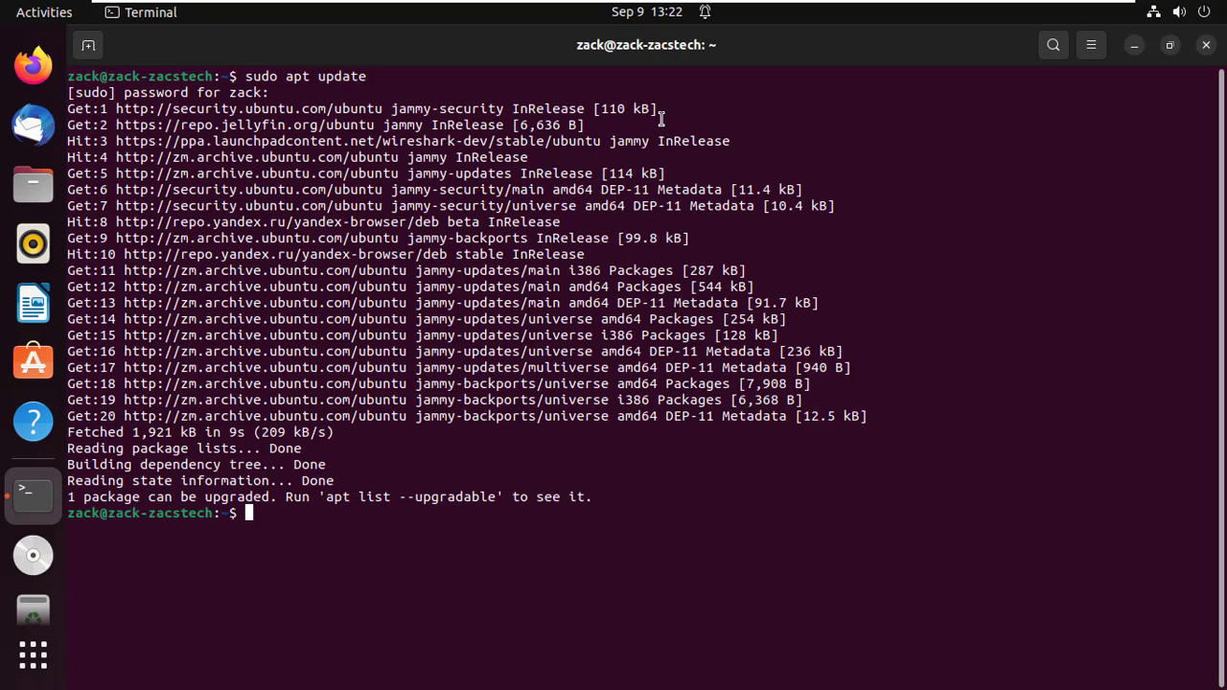
# Run 'sudo apt update' again, confirming all sources are up to date, then start typing clear.
pyautogui.write('sudo a')
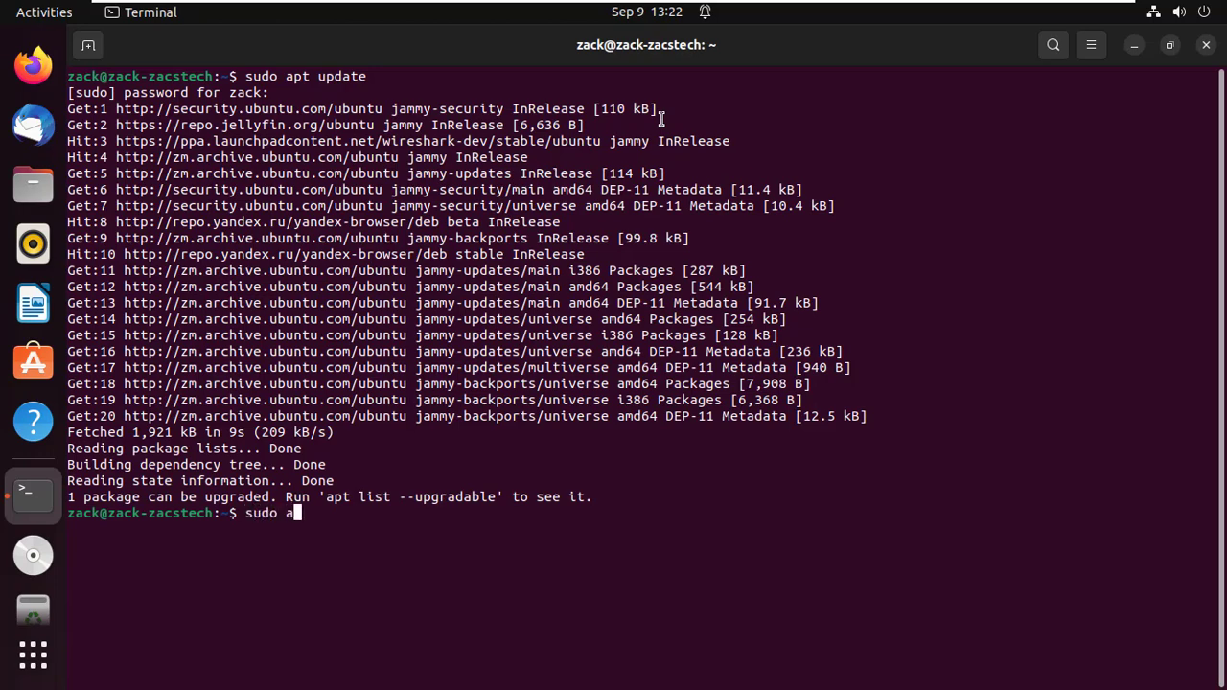
pyautogui.write('pt update')
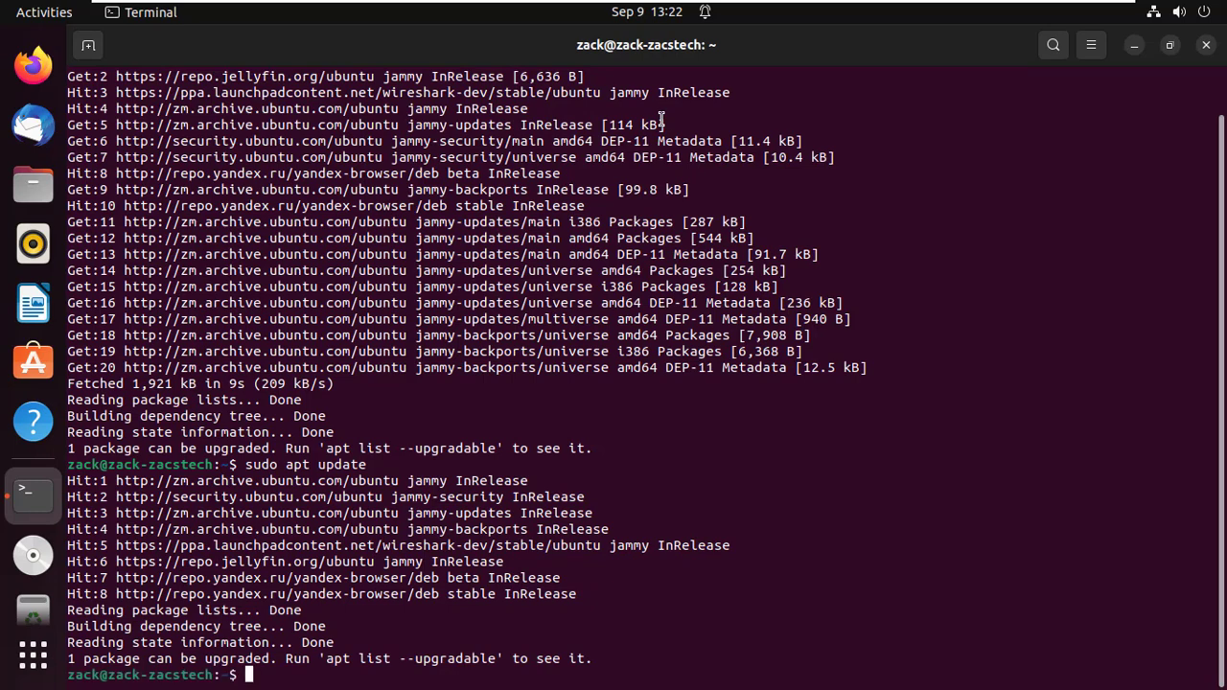
pyautogui.write('clar')
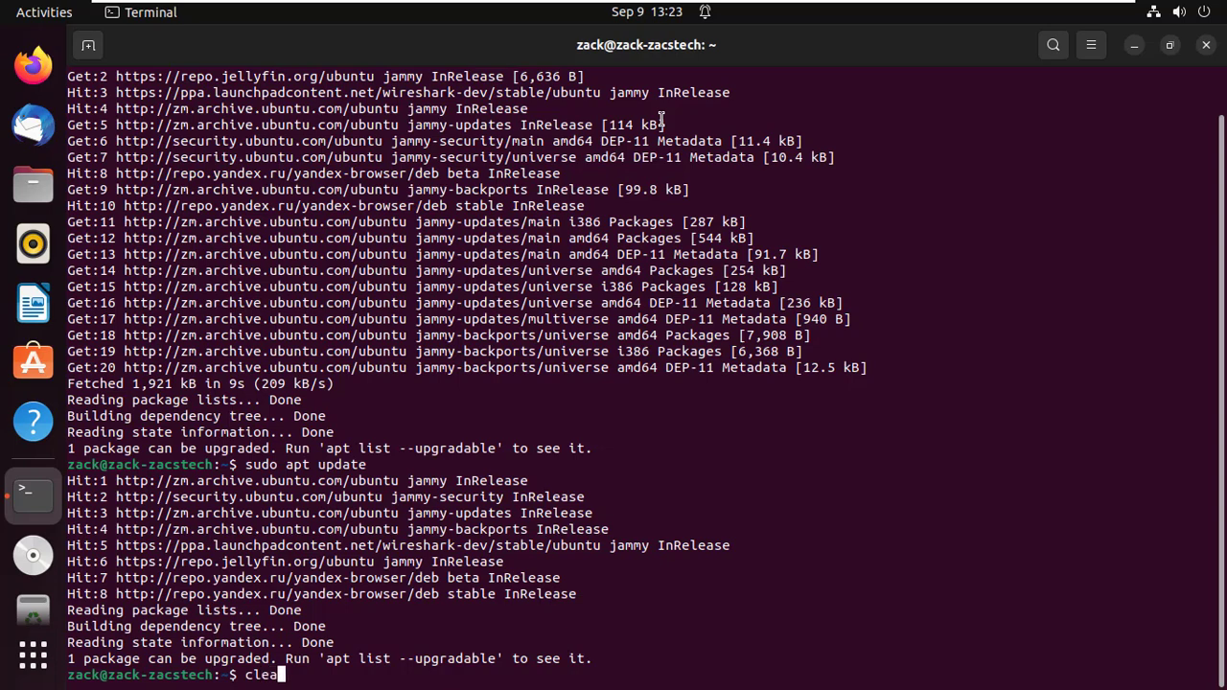
# Clear the terminal and run 'sudo apt install ubuntu-restricted-extras'.
pyautogui.press('Return')
pyautogui.write('sudo apt install ubuntu-restricted-extras')
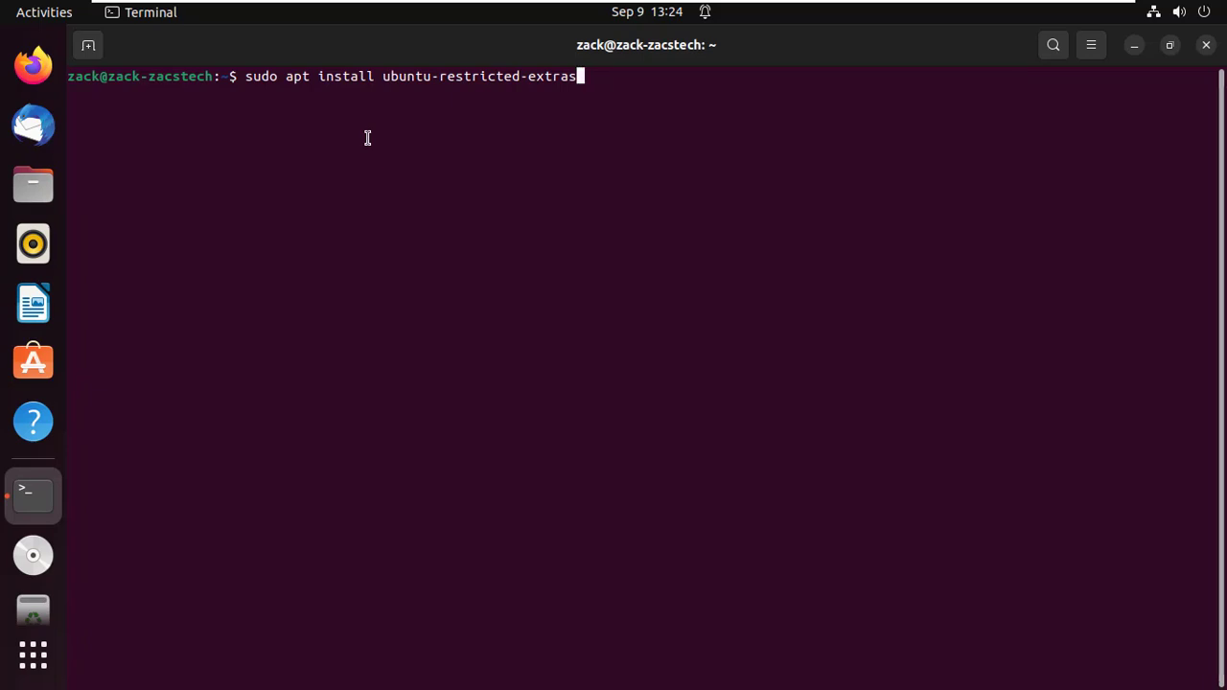
pyautogui.press('Return')
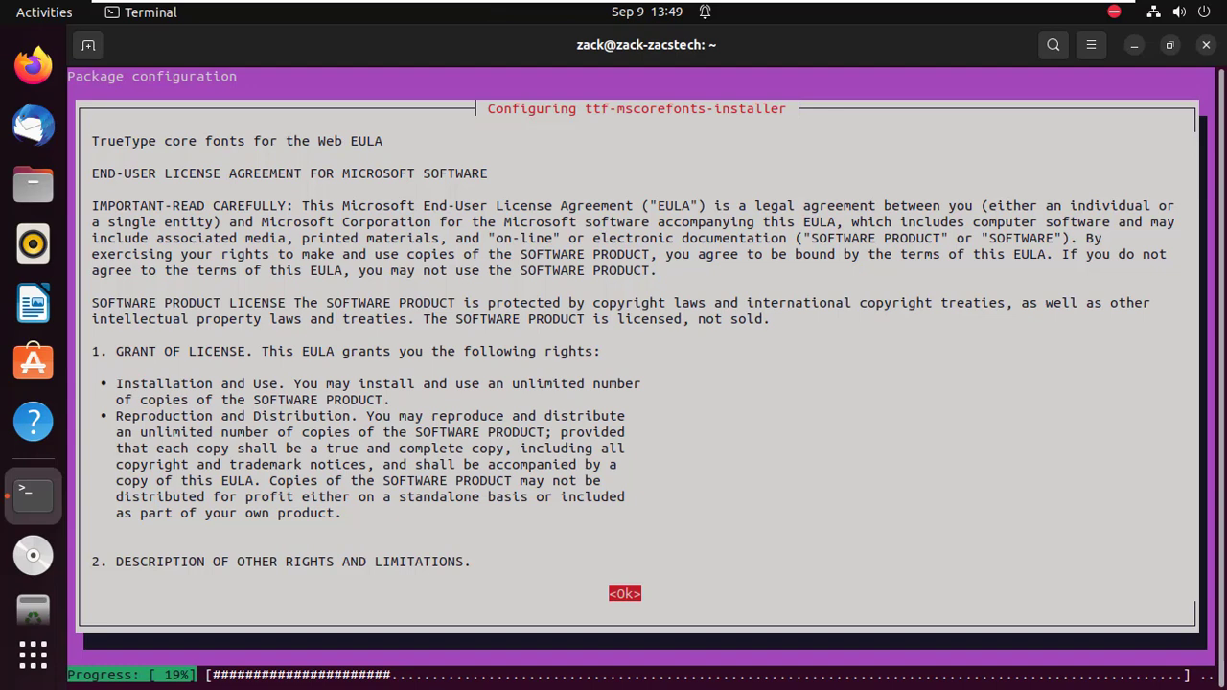
# Acknowledge the ttf-mscorefonts-installer EULA text with <Ok> to reach the acceptance prompt.
pyautogui.click(624, 592)
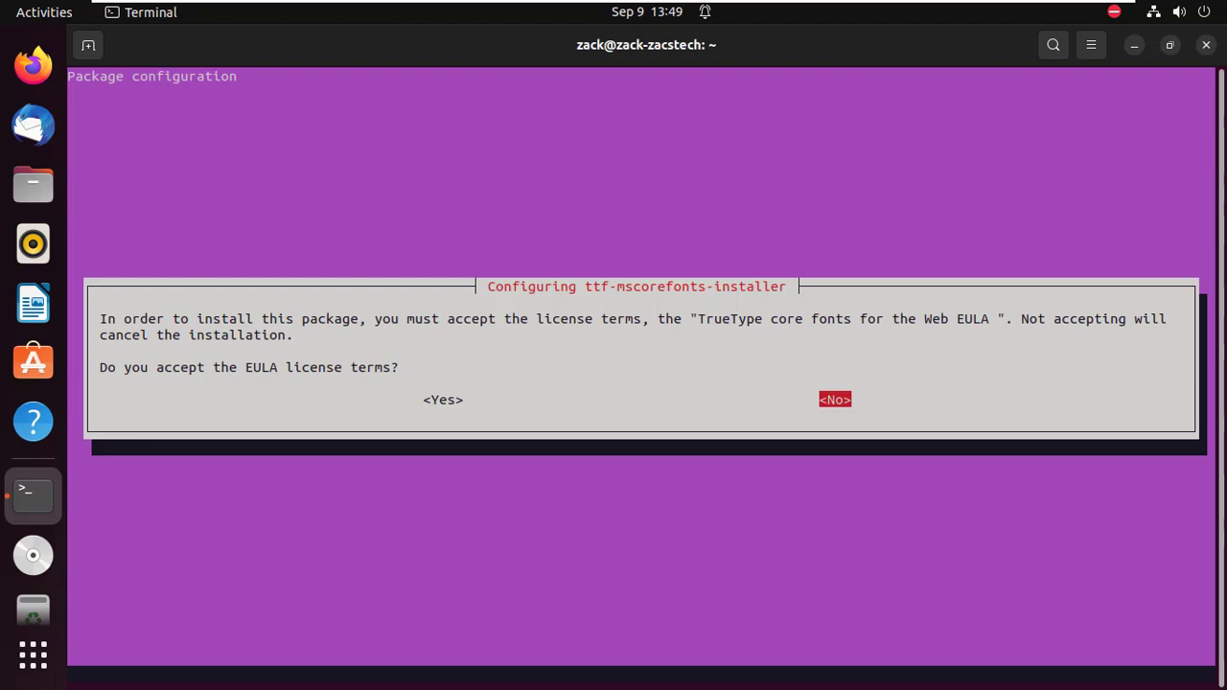